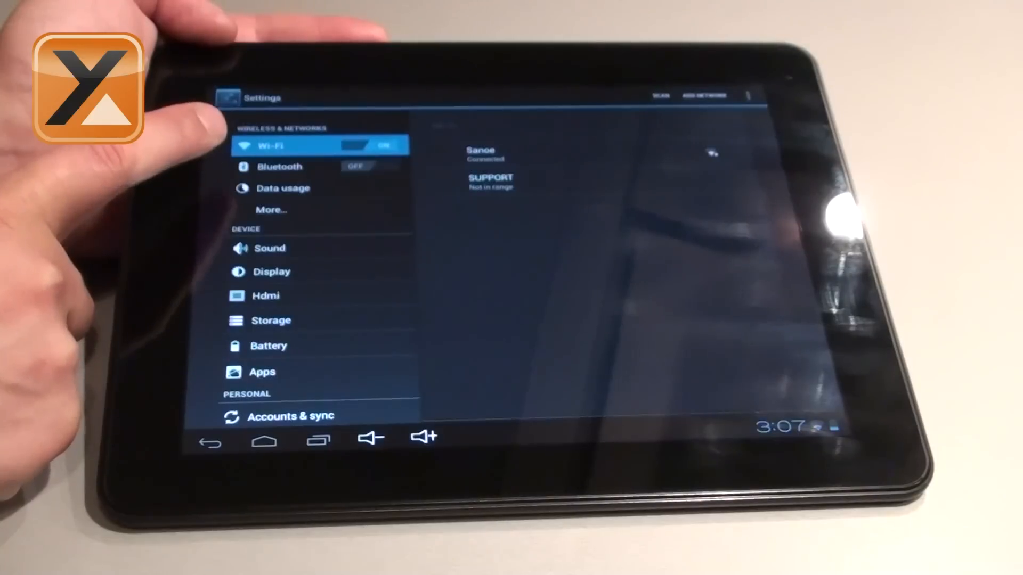
Step: Switch from the Wi-Fi list to the Bluetooth settings page, where Bluetooth is off
click(279, 166)
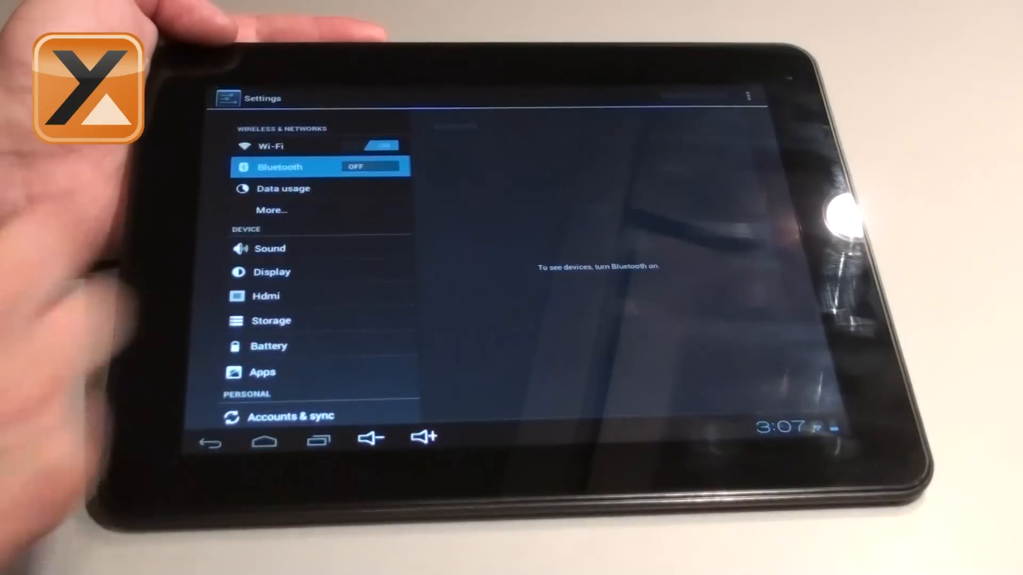
Step: Turn Bluetooth on and pair Think Outside Keyboard, bringing up the code 6254 request
click(369, 165)
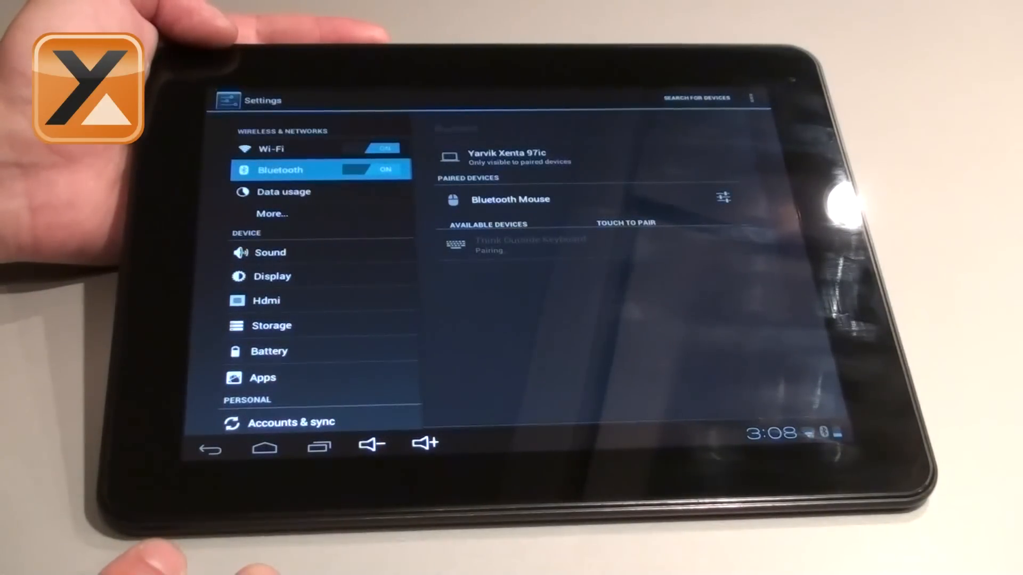
click(531, 244)
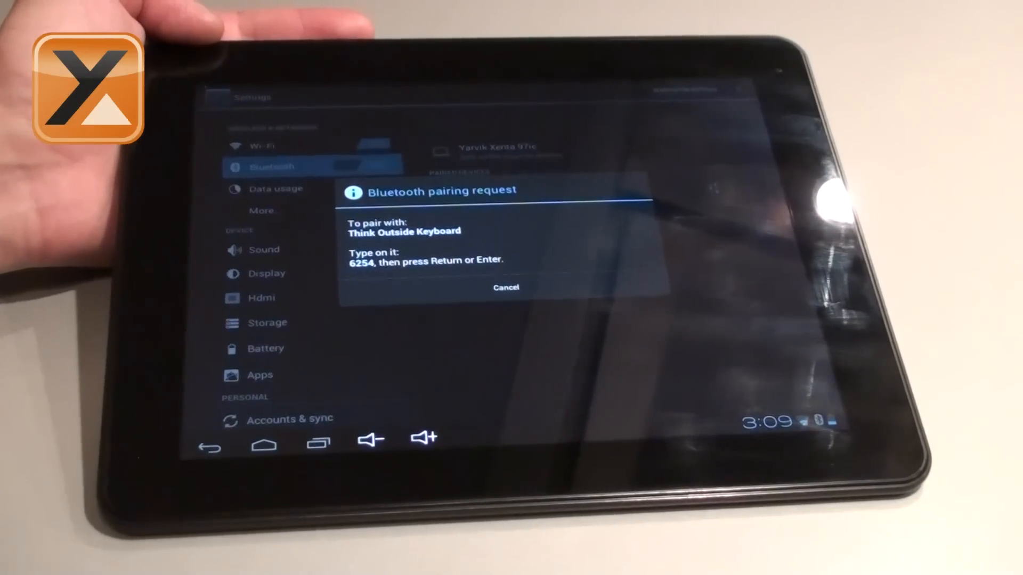